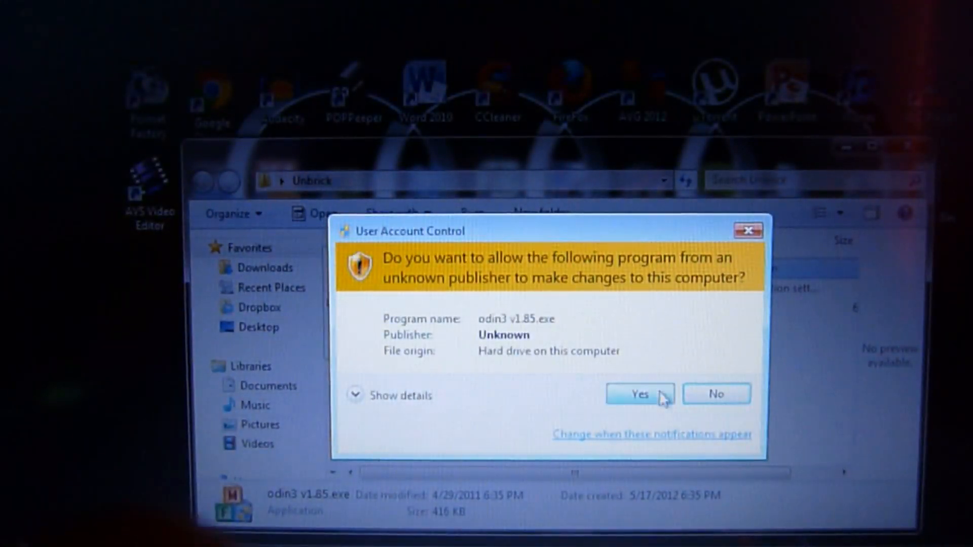
- Approve the UAC prompt so Odin3 v1.85 launches with the phone detected on COM4
left_click(638, 394)
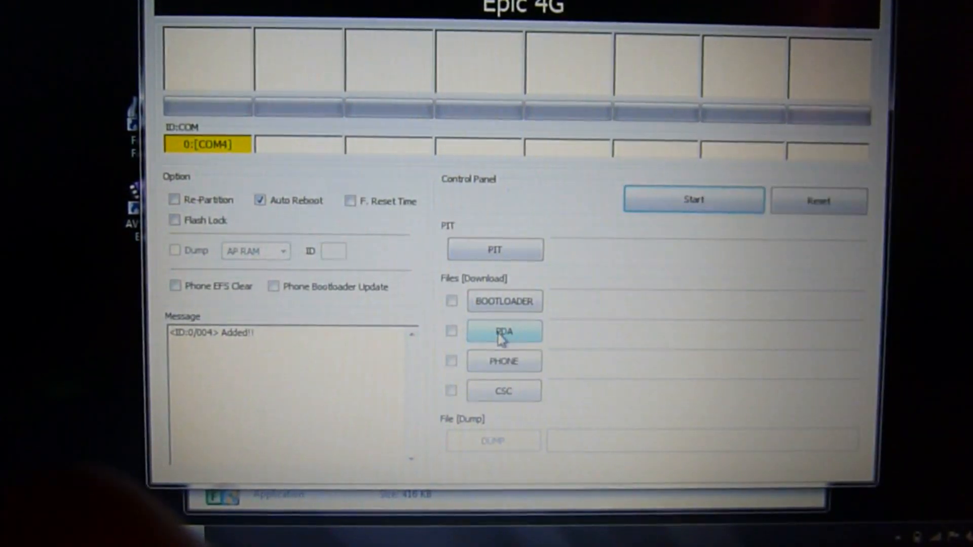
- Load recovery-cmw-hercules.tar from Desktop > Unbrick into the PDA slot
left_click(504, 331)
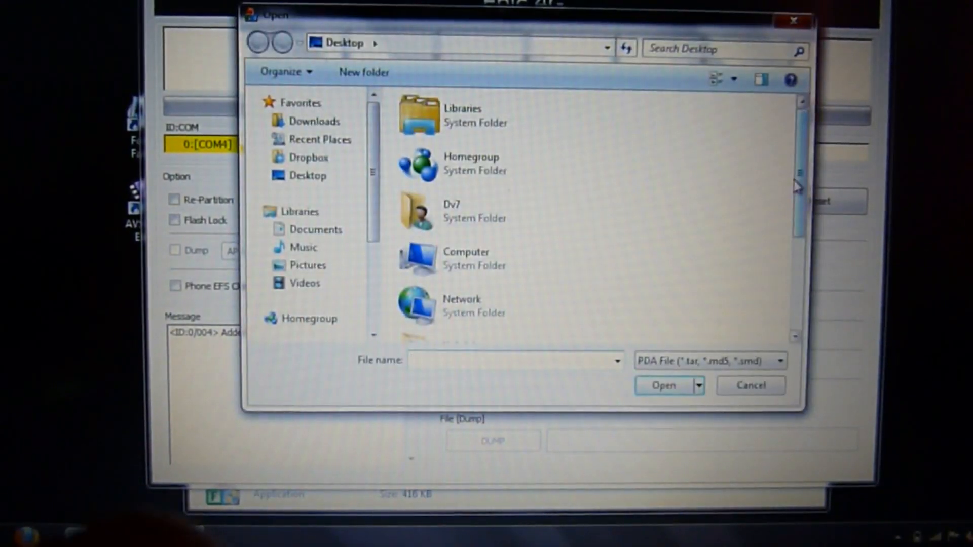
scroll("down", 3)
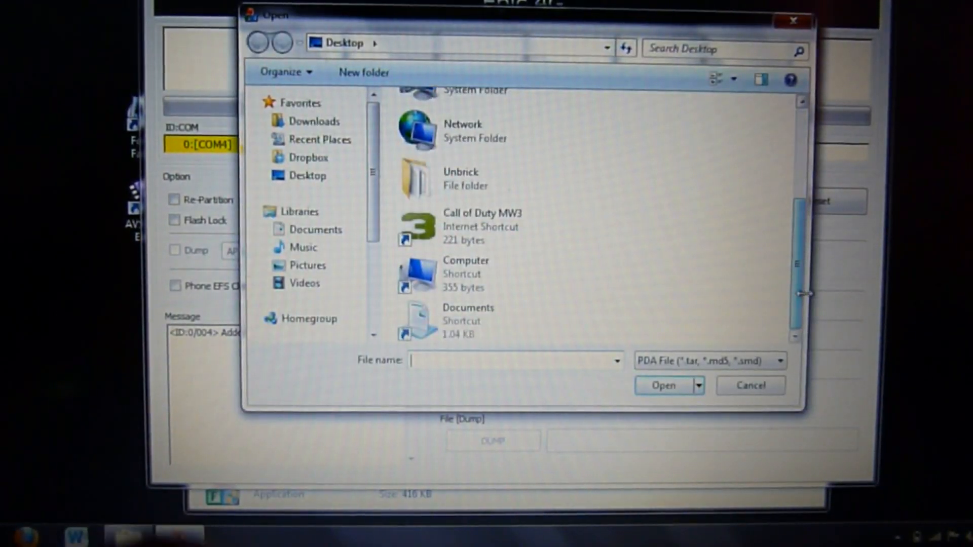
double_click(416, 179)
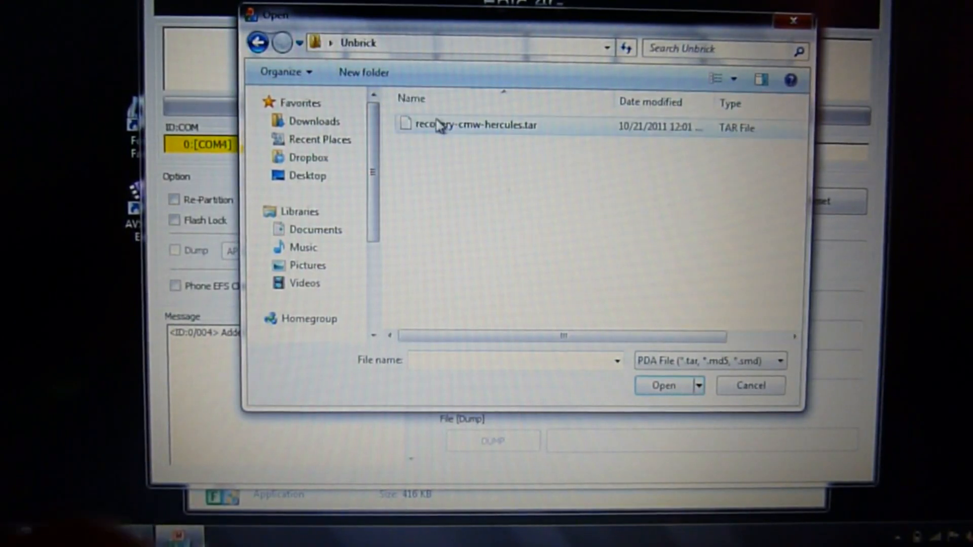
left_click(471, 125)
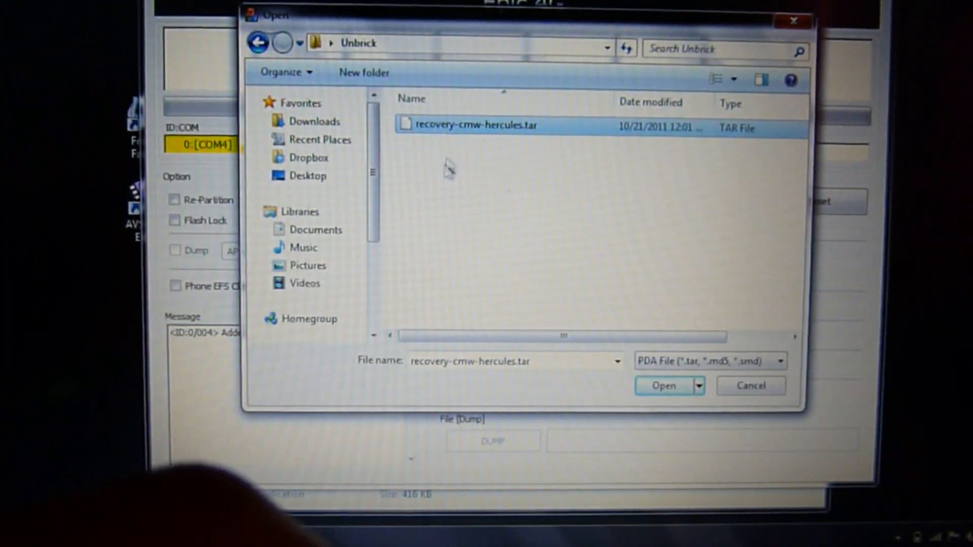
left_click(663, 385)
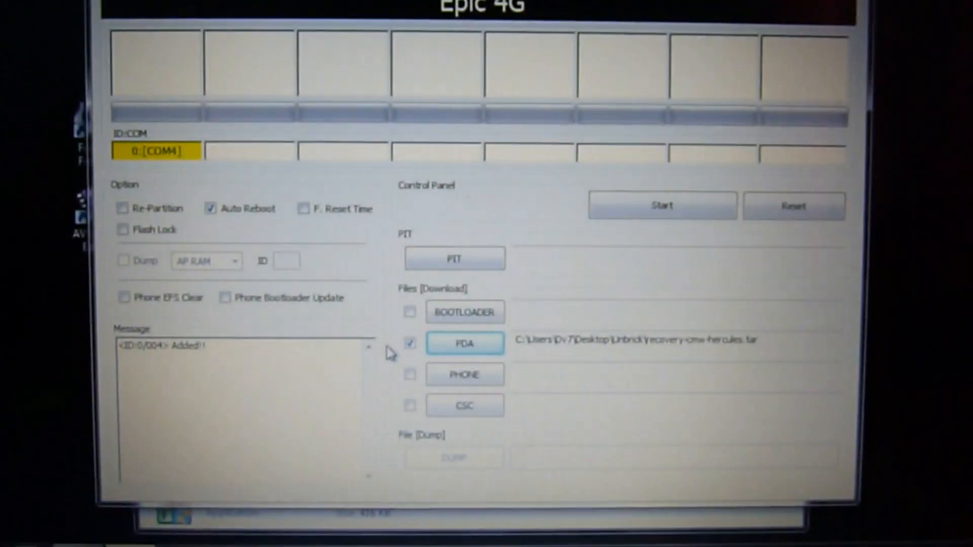
- Start flashing so the log reports recovery.img and the RECOVERY progress bar runs
left_click(661, 206)
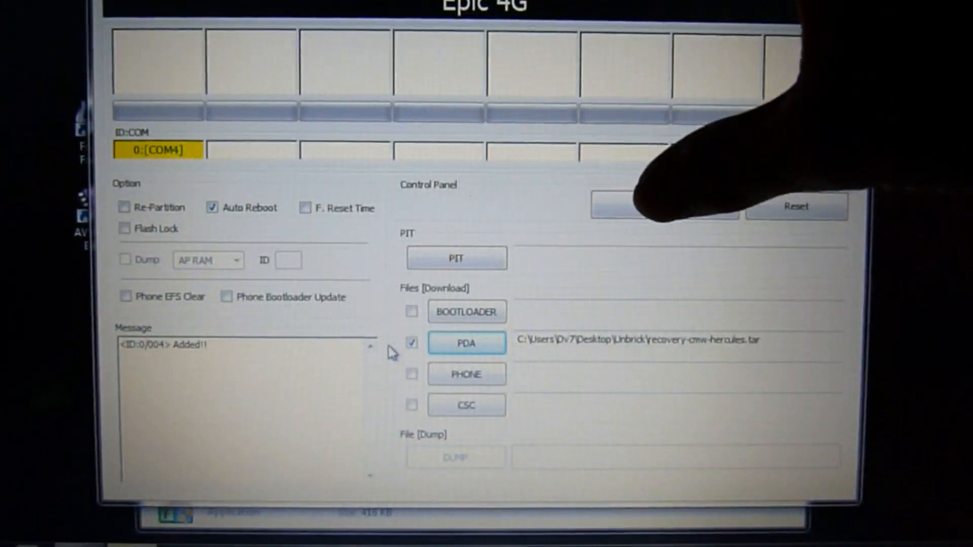
left_click(663, 205)
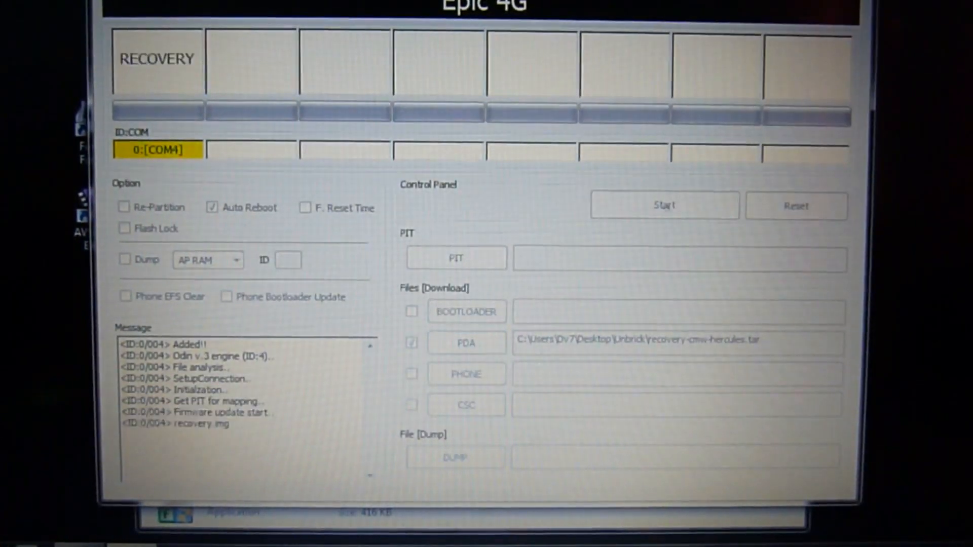
left_click(663, 206)
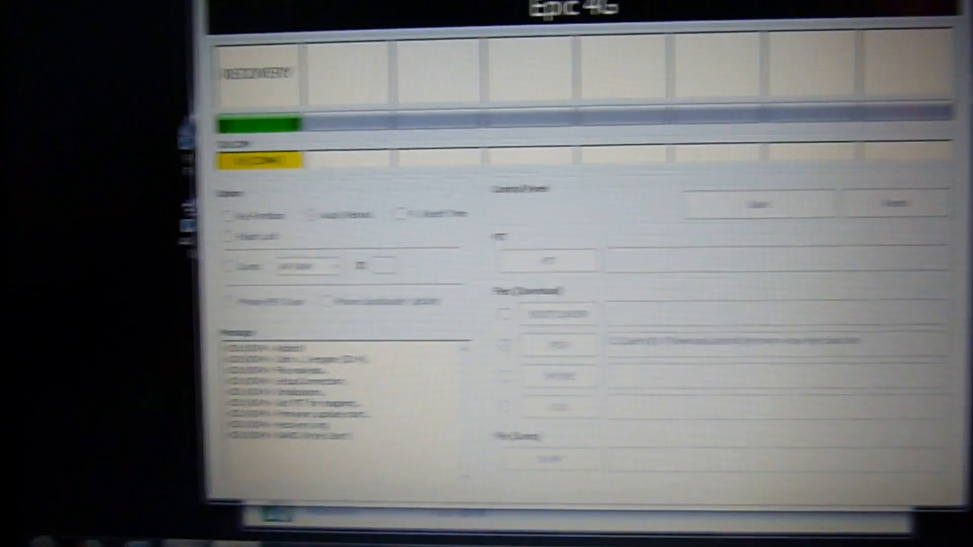